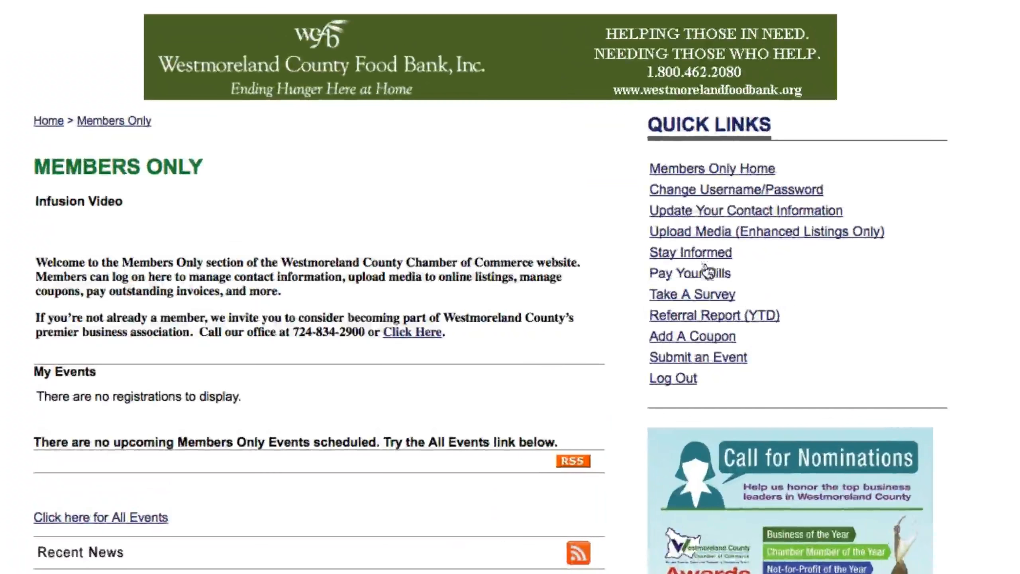
{"action": "mouse_move", "coordinate": [768, 217]}
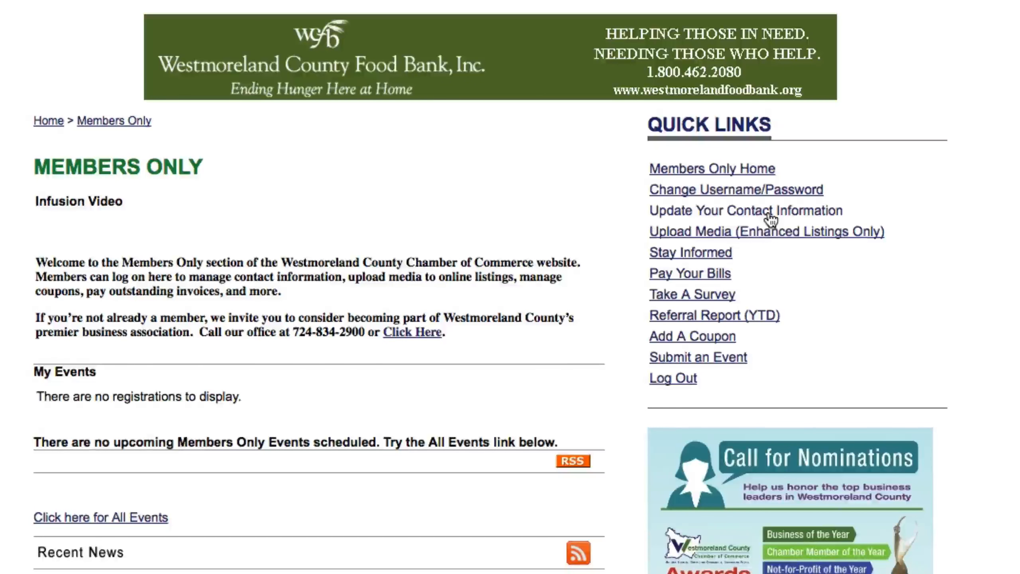
{"action": "mouse_move", "coordinate": [811, 237]}
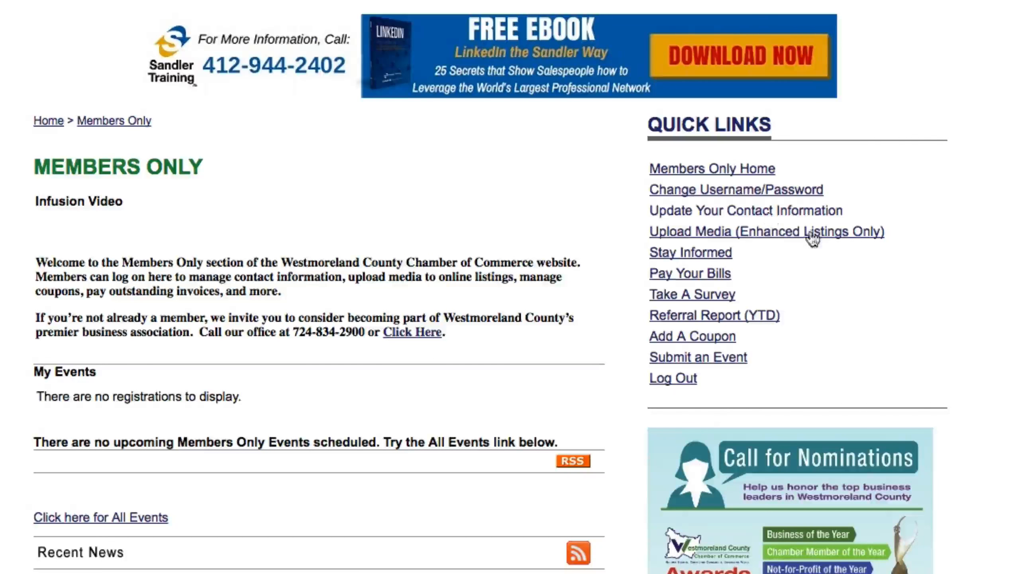
{"action": "mouse_move", "coordinate": [969, 181]}
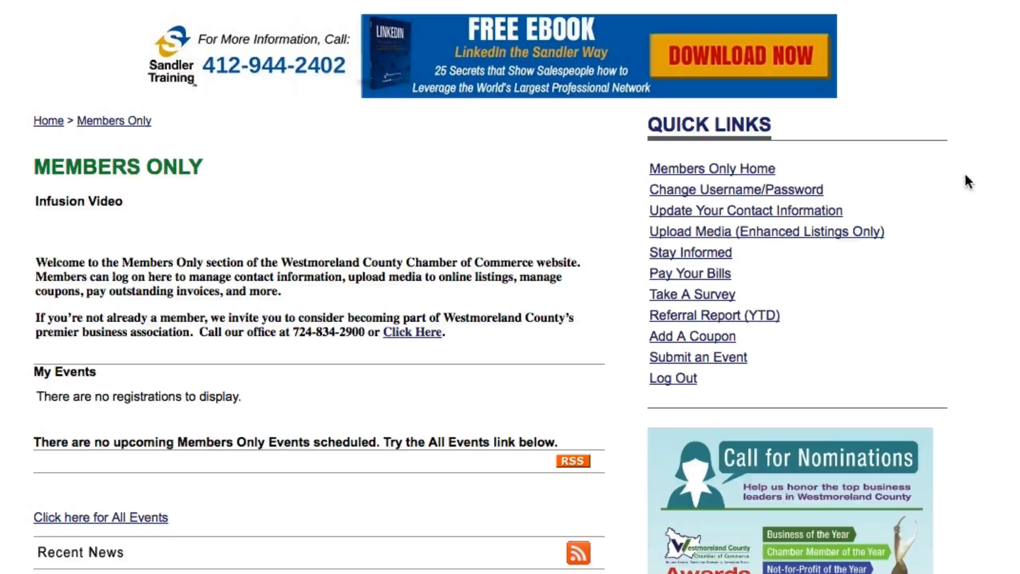
Open Update Your Contact Information and scroll down to the Editable Profiles list
{"action": "left_click", "coordinate": [744, 210]}
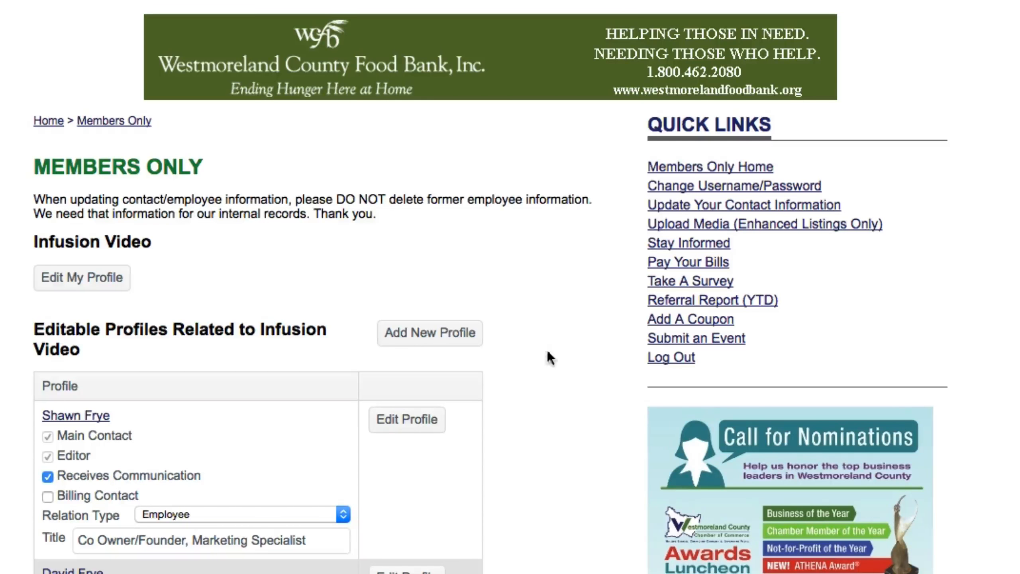
{"action": "mouse_move", "coordinate": [123, 391]}
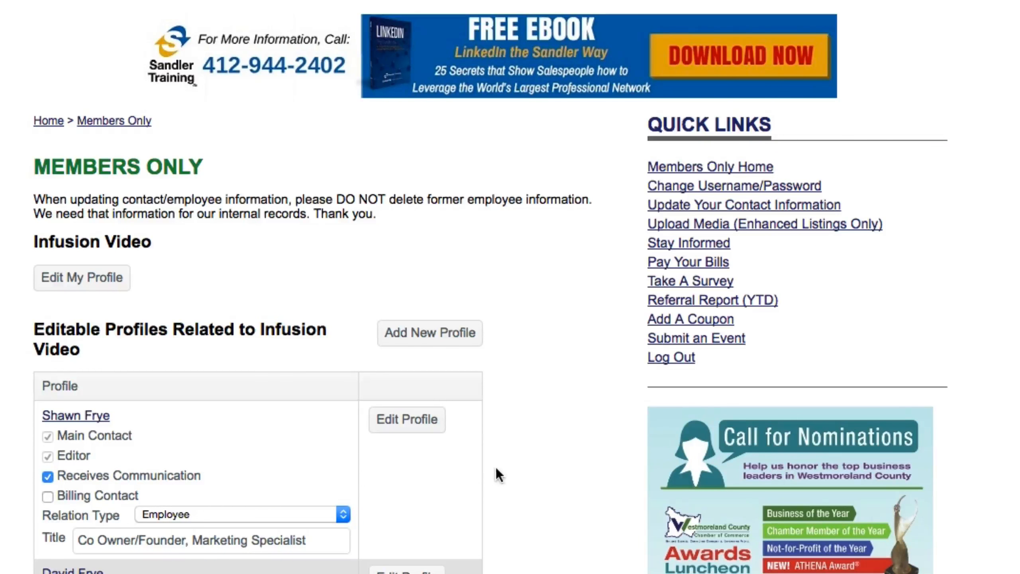
{"action": "mouse_move", "coordinate": [207, 323]}
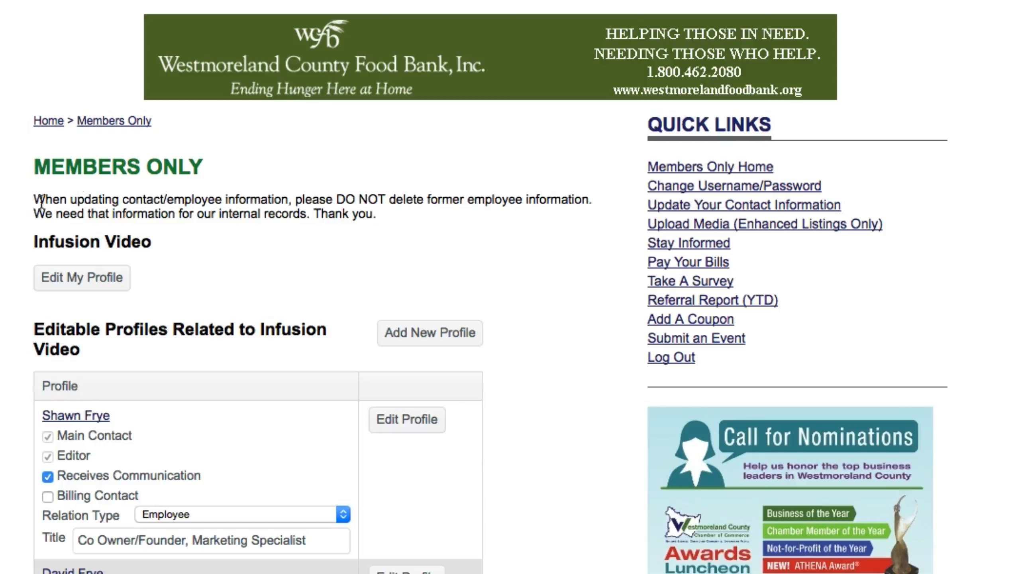
{"action": "scroll", "scroll_direction": "down", "scroll_amount": 3}
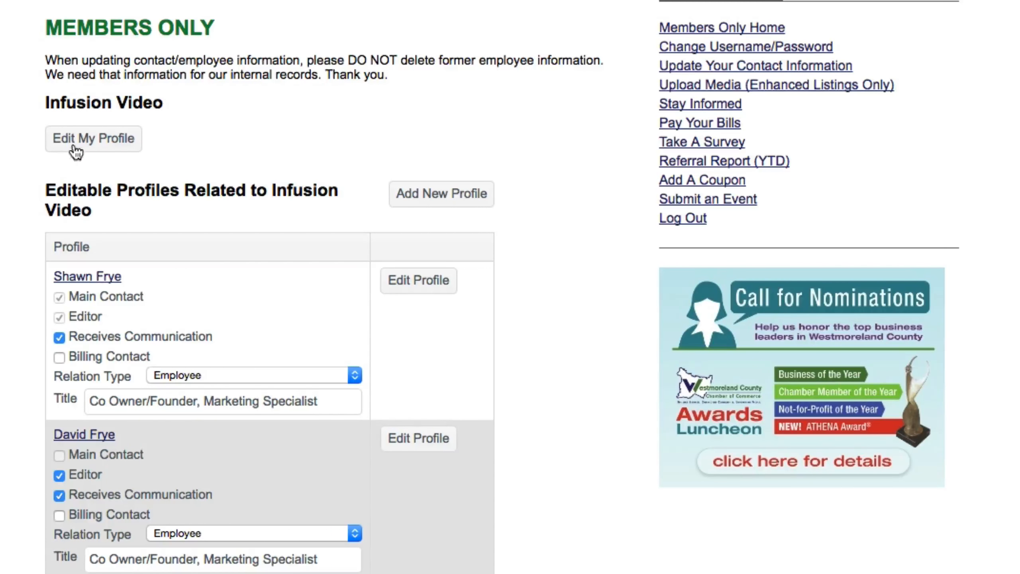
{"action": "mouse_move", "coordinate": [117, 191]}
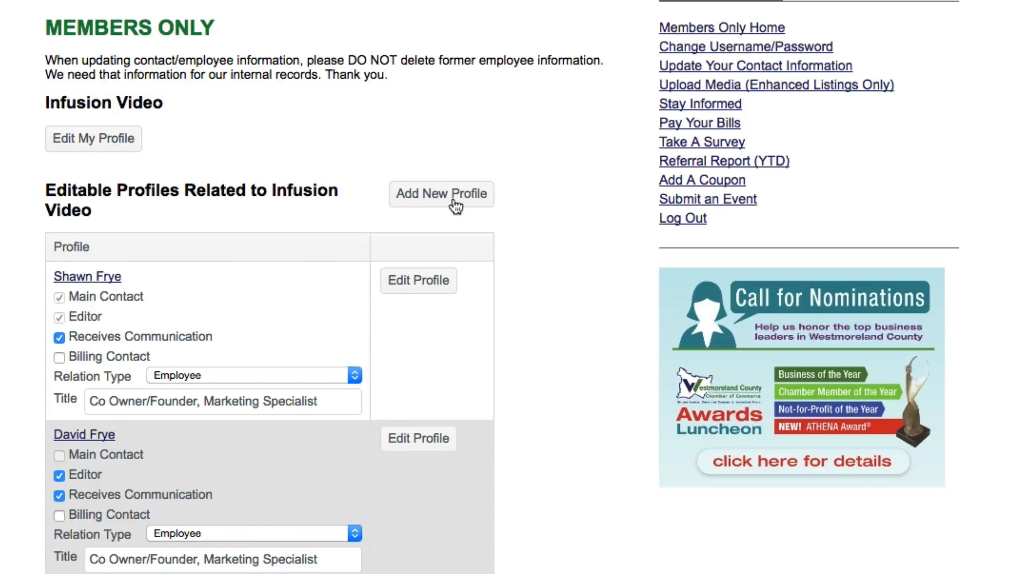
{"action": "mouse_move", "coordinate": [74, 190]}
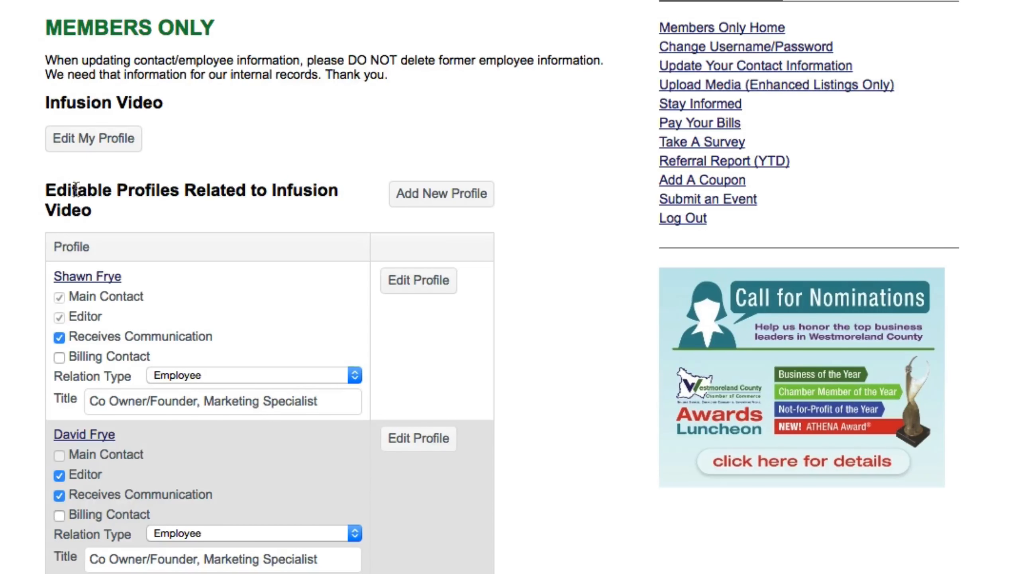
{"action": "mouse_move", "coordinate": [292, 195]}
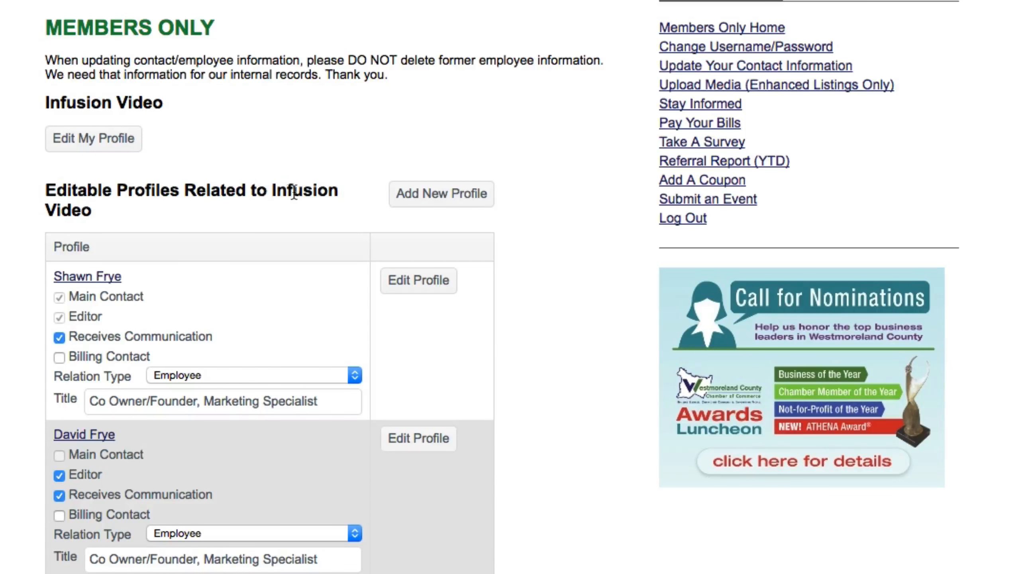
{"action": "mouse_move", "coordinate": [505, 220]}
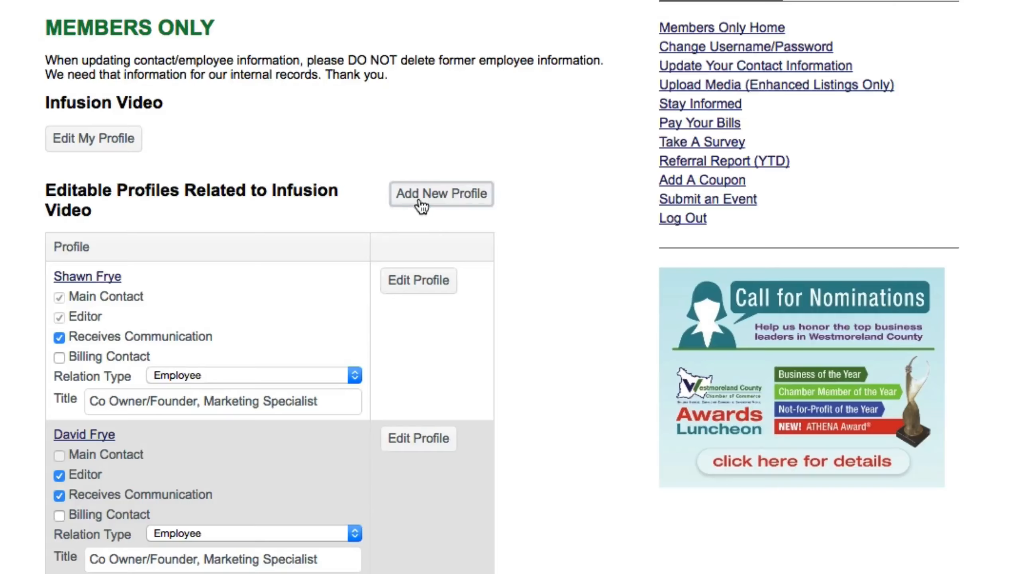
Start a new Infusion Video profile and place the cursor in its title field
{"action": "left_click", "coordinate": [440, 193]}
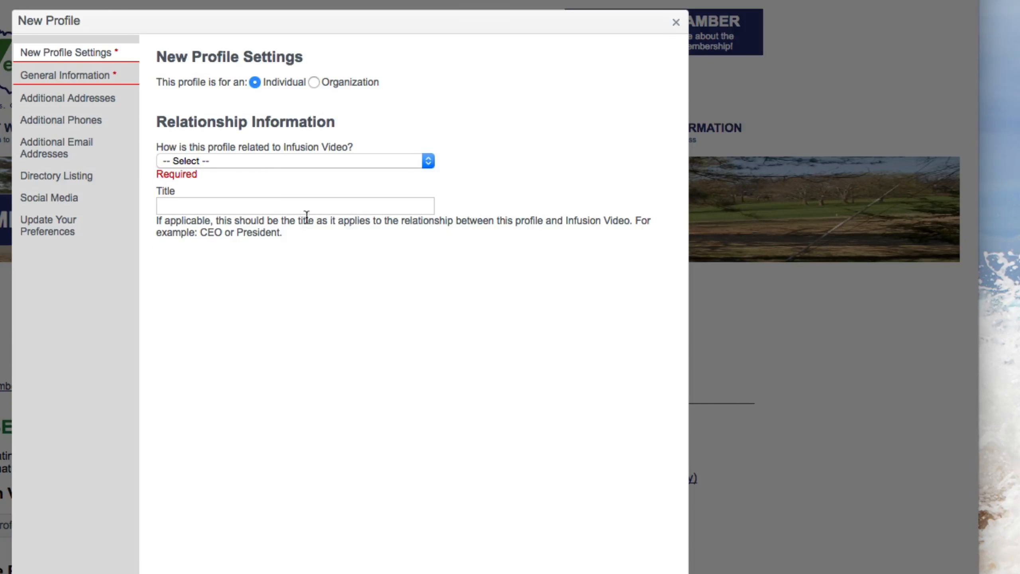
{"action": "mouse_move", "coordinate": [437, 103]}
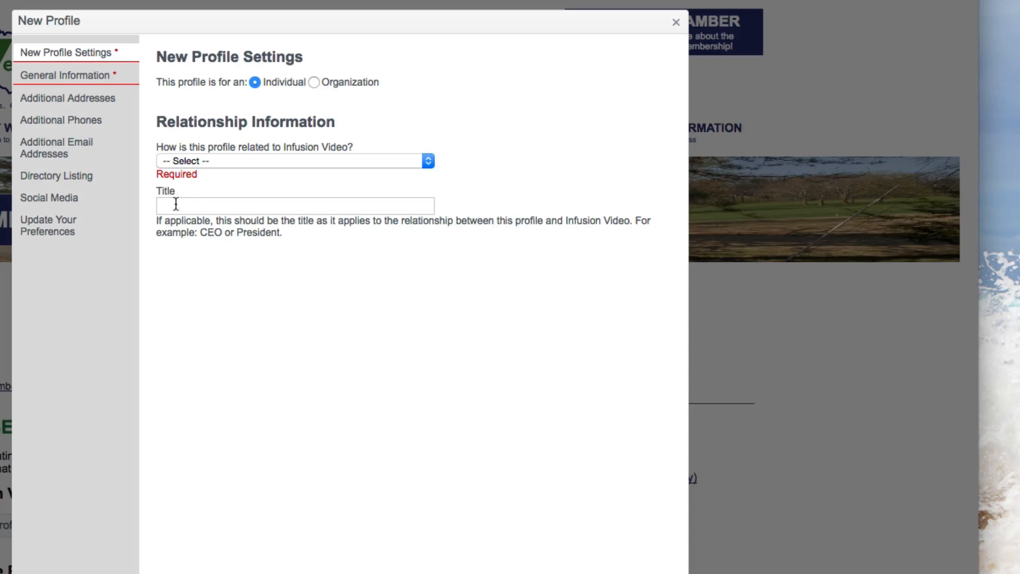
{"action": "left_click", "coordinate": [295, 205]}
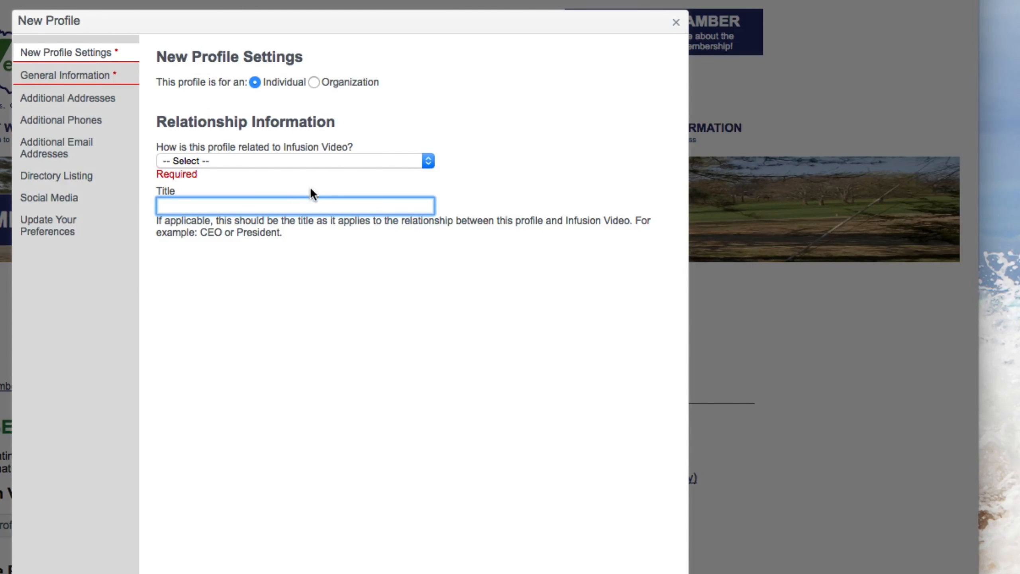
{"action": "mouse_move", "coordinate": [283, 196]}
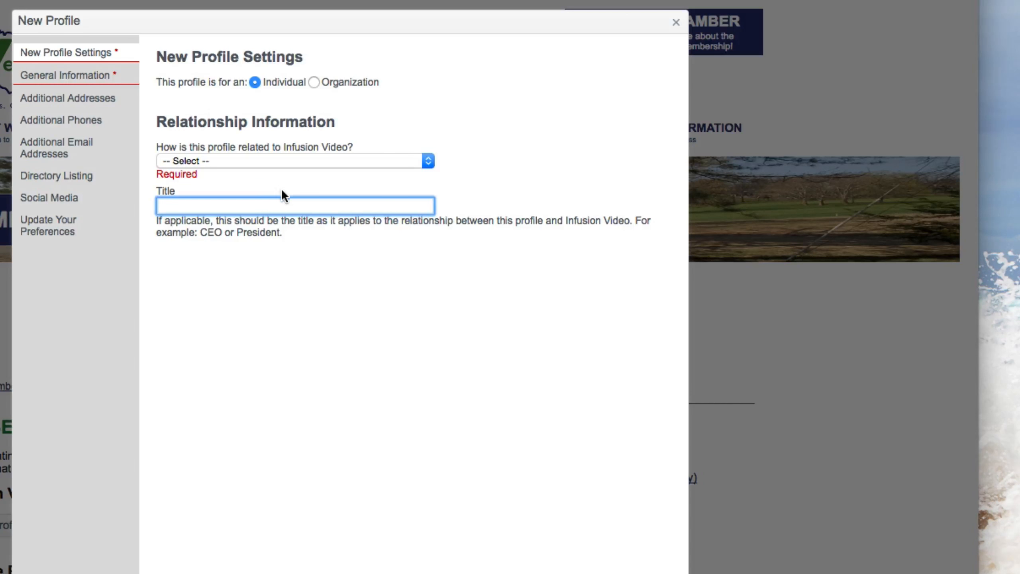
{"action": "mouse_move", "coordinate": [229, 153]}
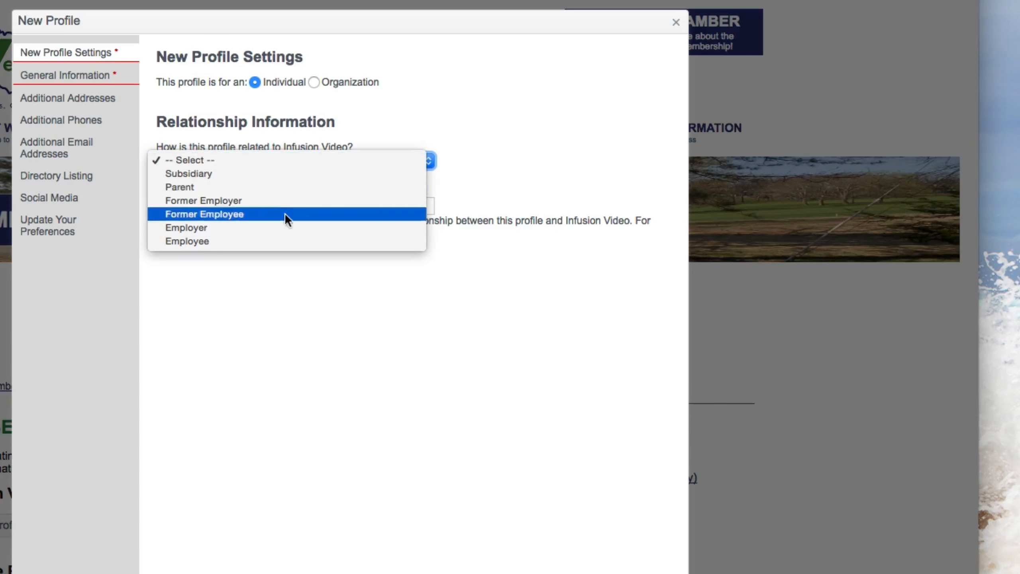
{"action": "mouse_move", "coordinate": [289, 242]}
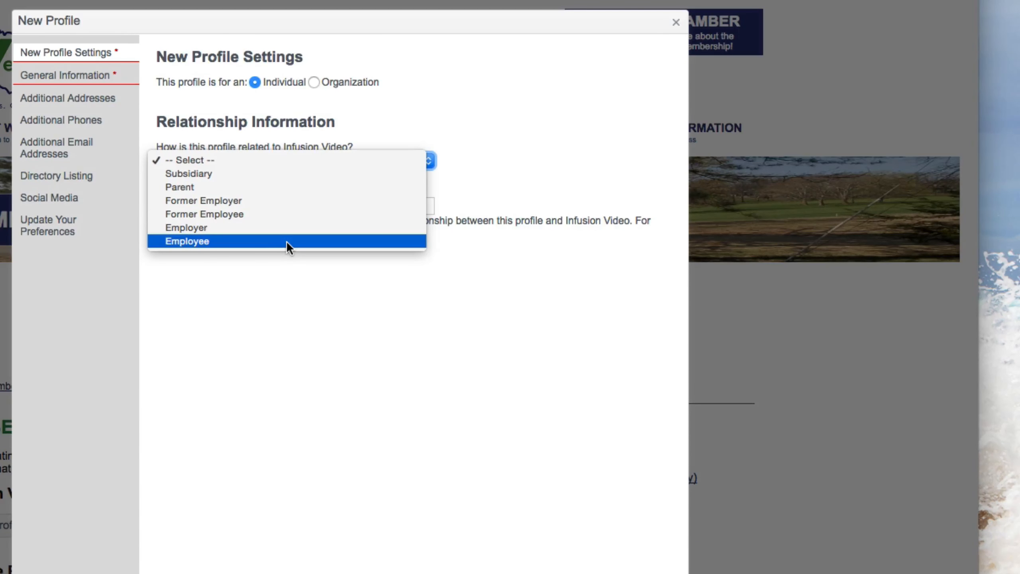
{"action": "mouse_move", "coordinate": [274, 213]}
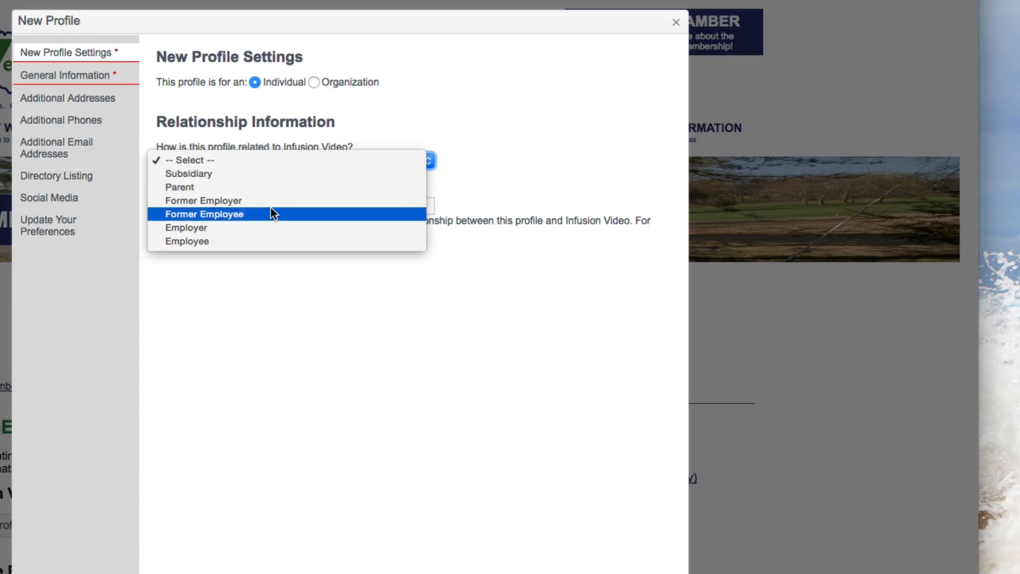
{"action": "mouse_move", "coordinate": [261, 187]}
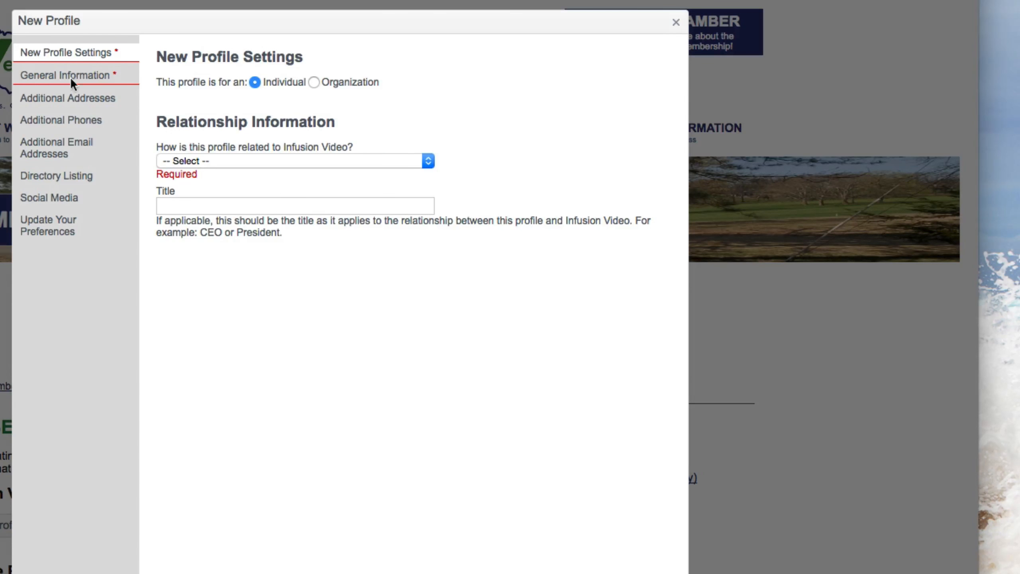
{"action": "mouse_move", "coordinate": [191, 186]}
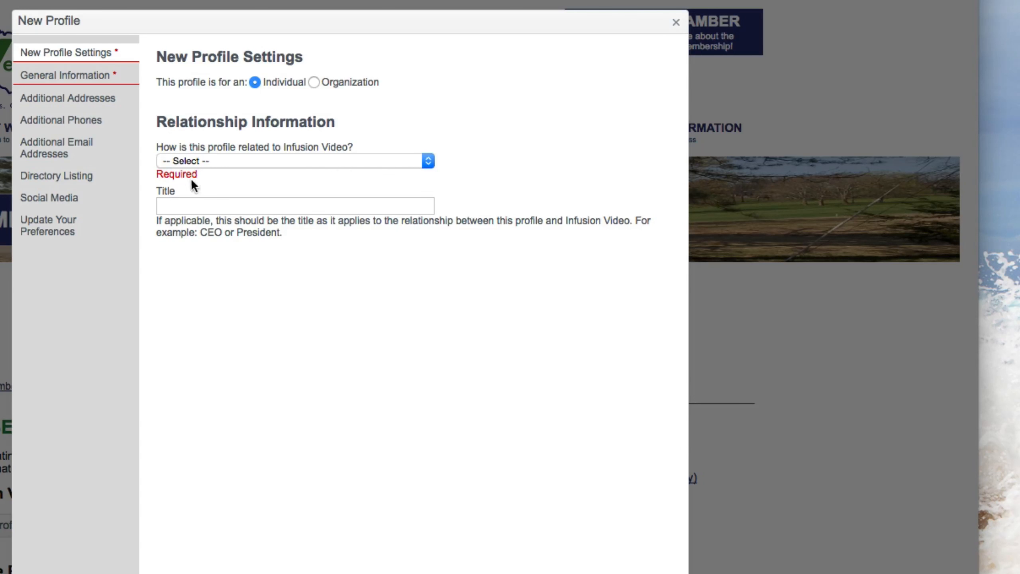
{"action": "mouse_move", "coordinate": [44, 104]}
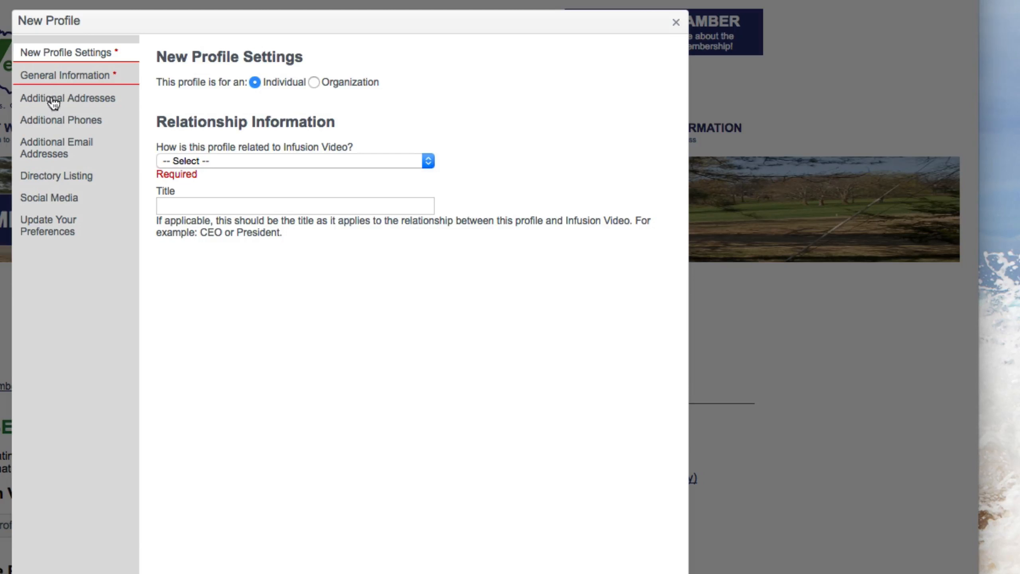
{"action": "mouse_move", "coordinate": [99, 124]}
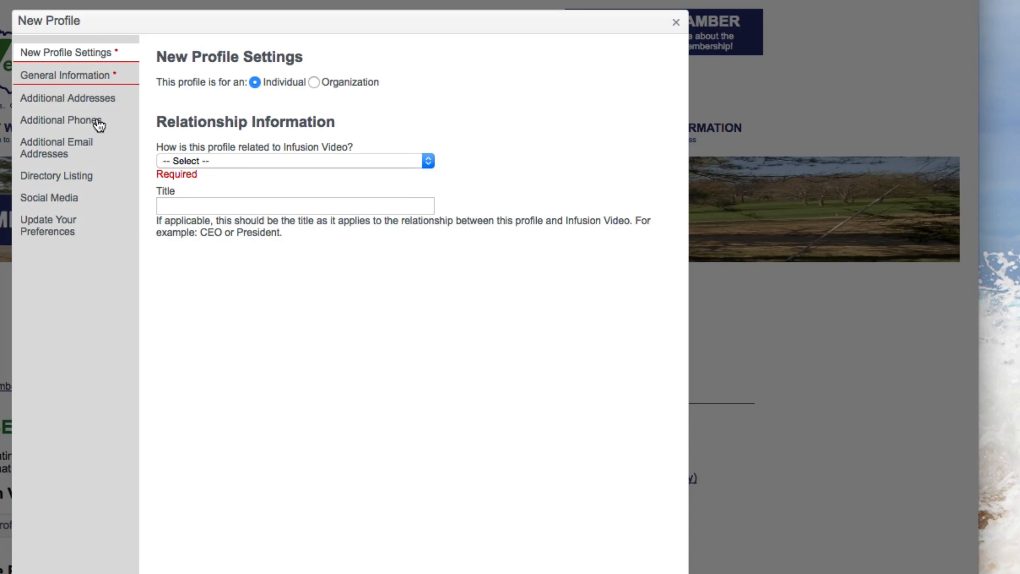
{"action": "mouse_move", "coordinate": [50, 154]}
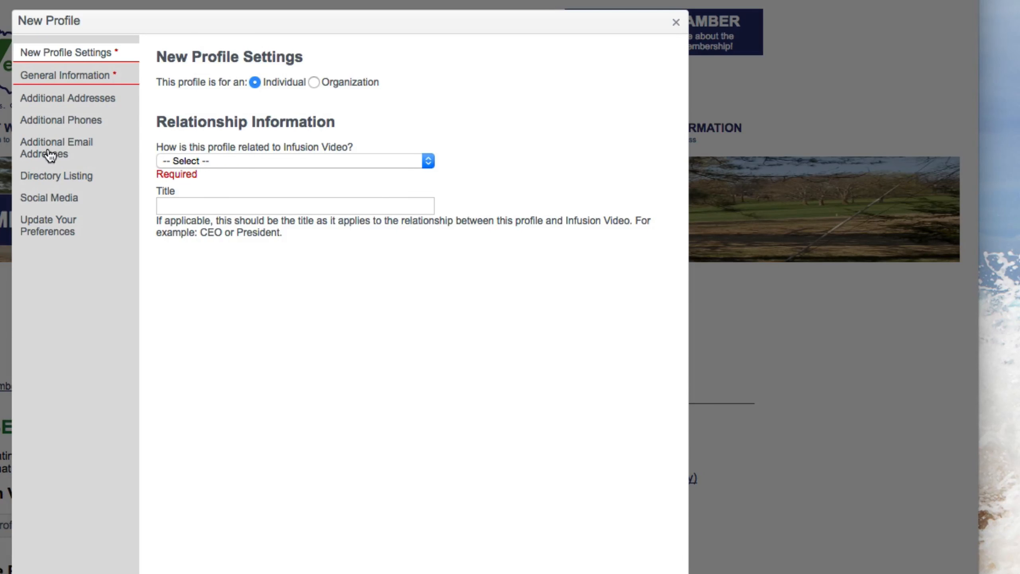
{"action": "mouse_move", "coordinate": [82, 155]}
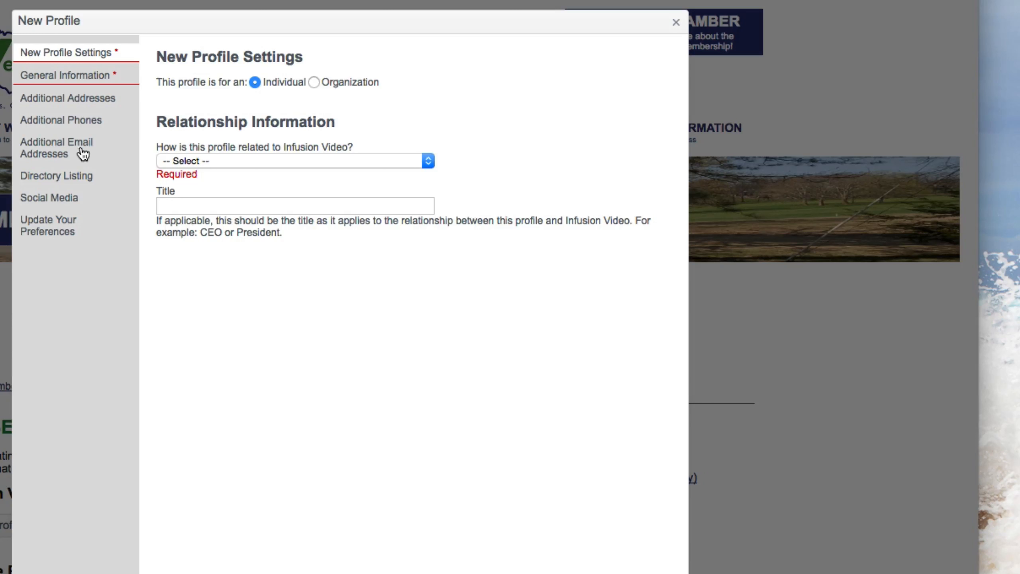
{"action": "mouse_move", "coordinate": [59, 180]}
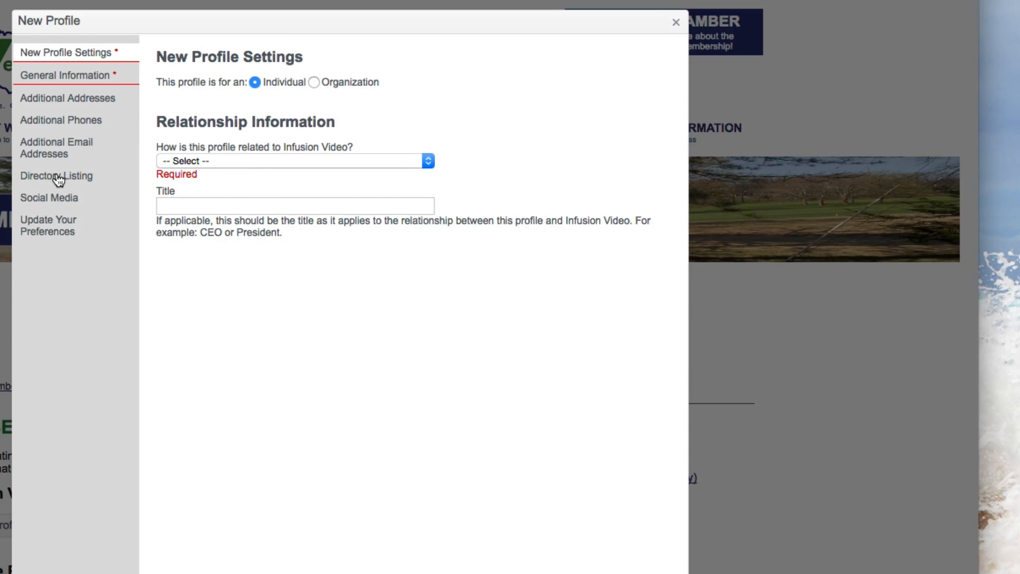
Go through Directory Listing to Social Media and select the empty Facebook field
{"action": "left_click", "coordinate": [56, 176]}
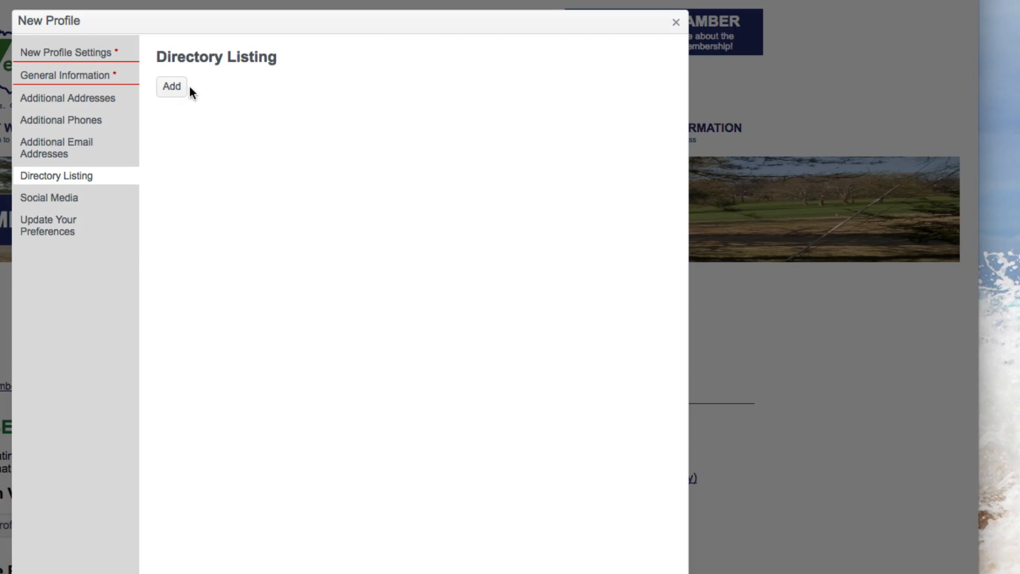
{"action": "mouse_move", "coordinate": [65, 202]}
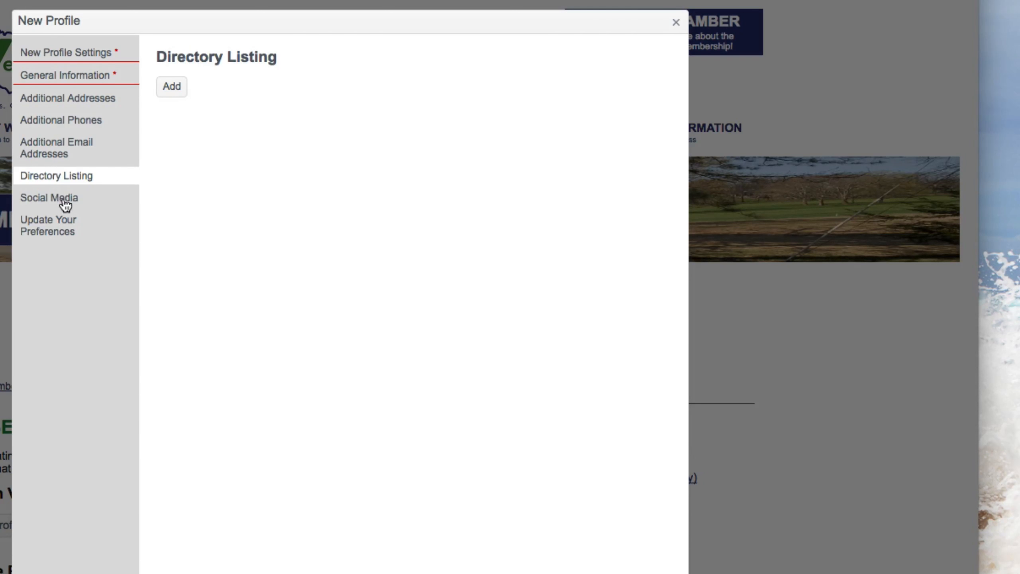
{"action": "left_click", "coordinate": [49, 197]}
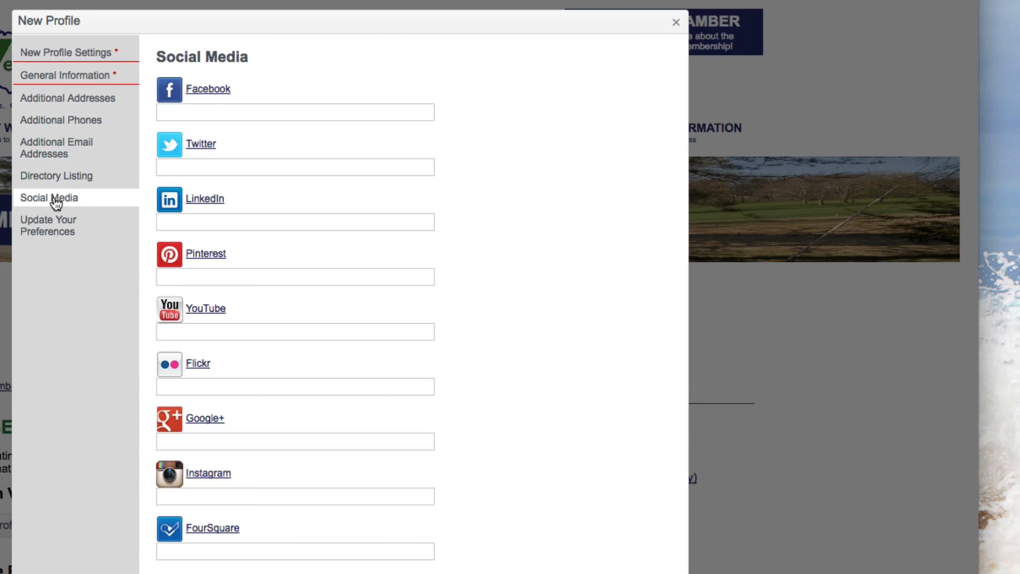
{"action": "mouse_move", "coordinate": [44, 191]}
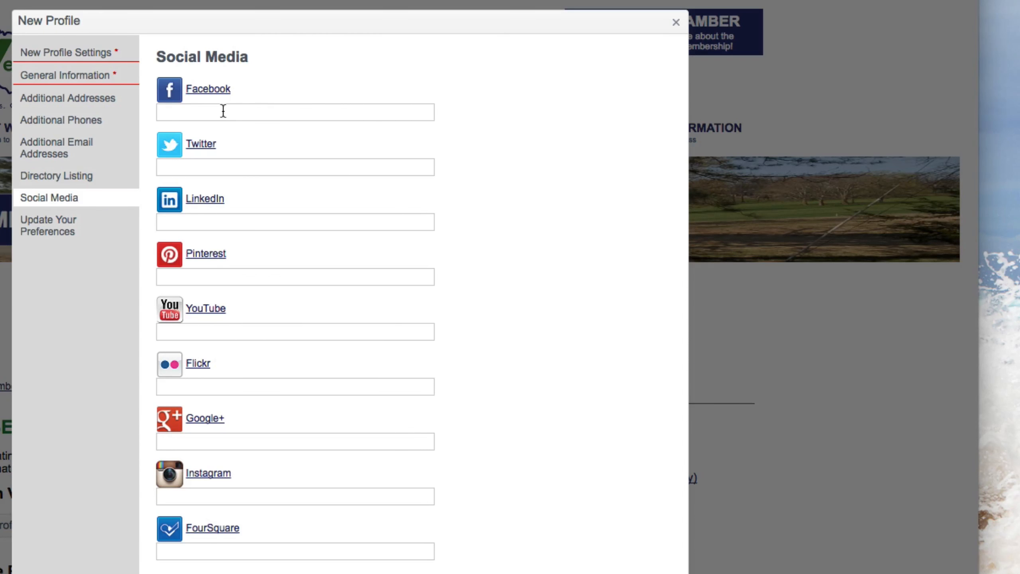
{"action": "mouse_move", "coordinate": [313, 418]}
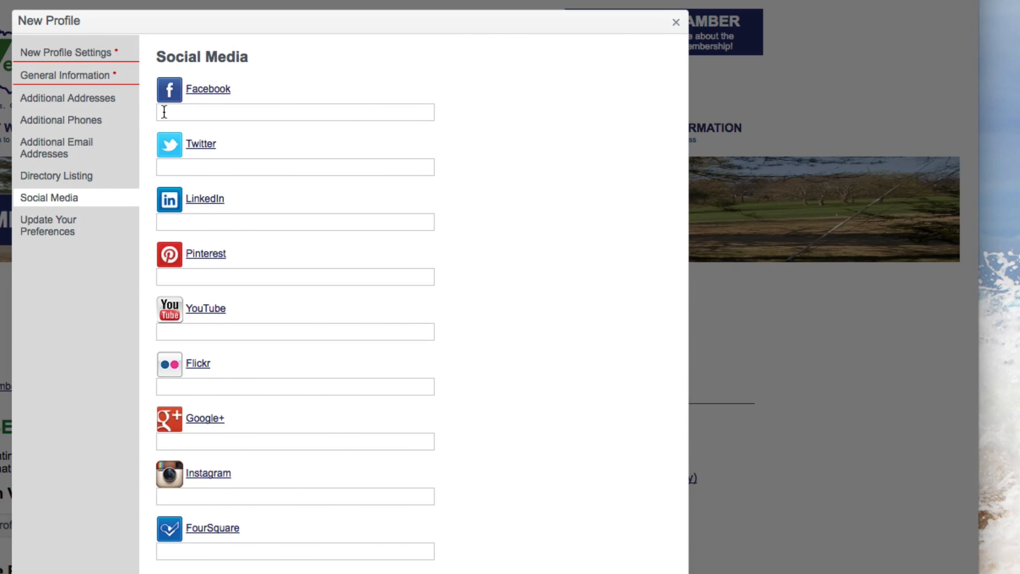
{"action": "left_click", "coordinate": [295, 112]}
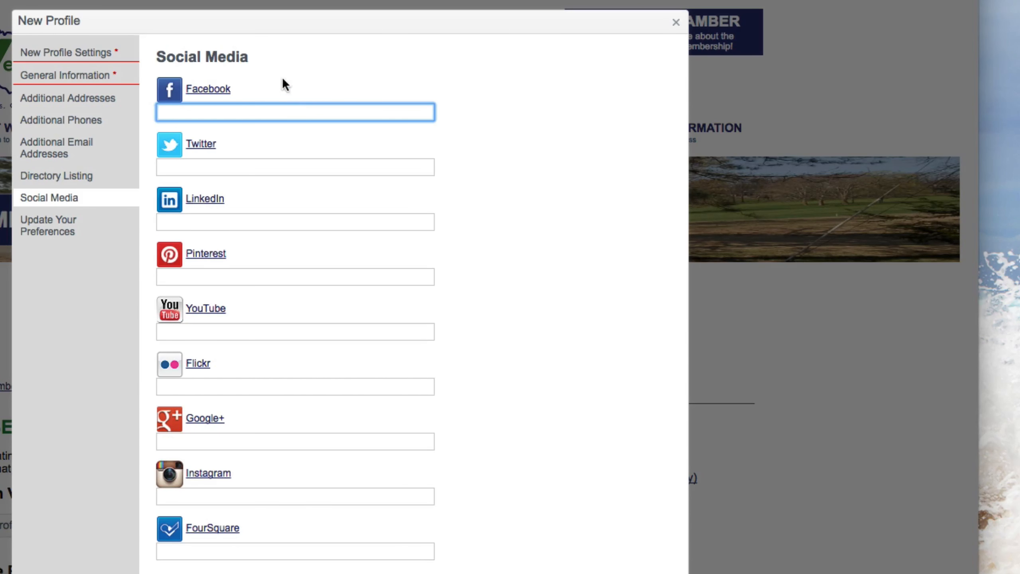
{"action": "mouse_move", "coordinate": [452, 126]}
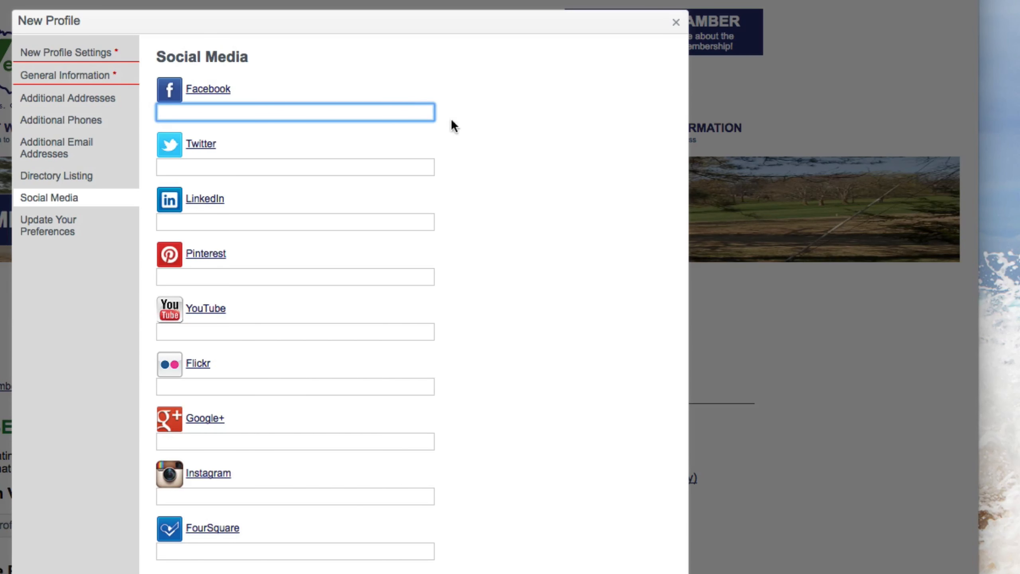
{"action": "mouse_move", "coordinate": [190, 102]}
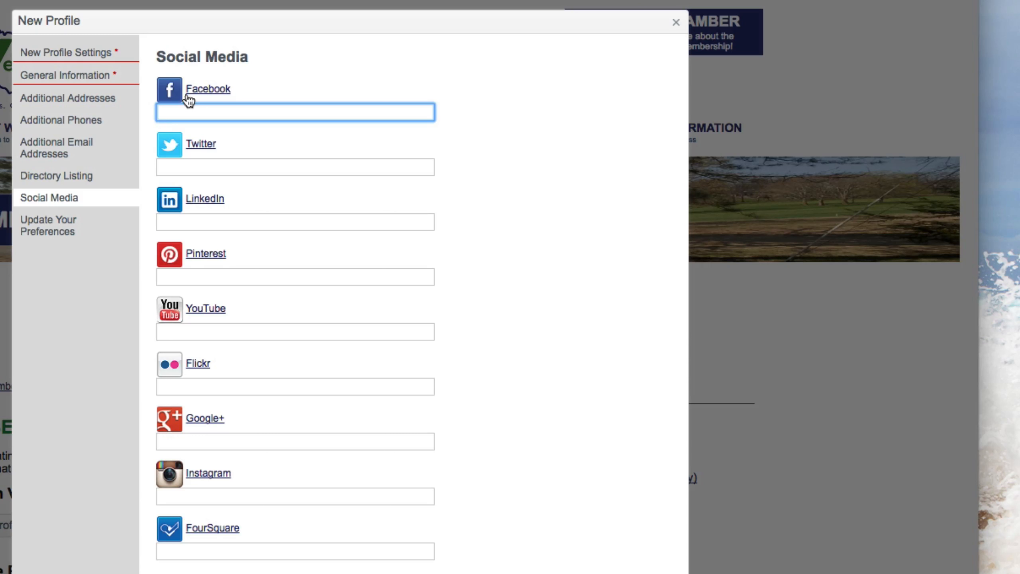
{"action": "mouse_move", "coordinate": [235, 121]}
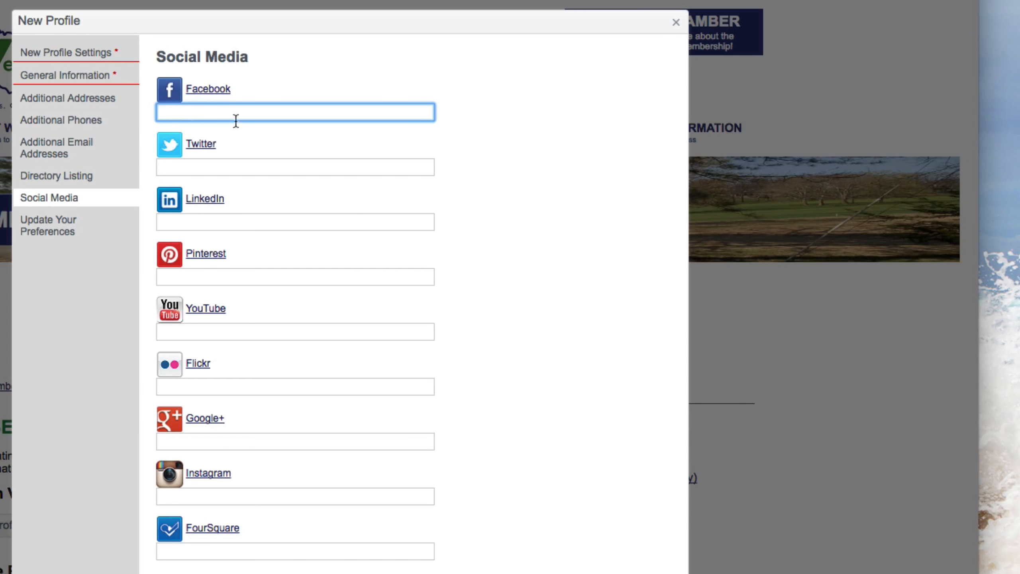
{"action": "mouse_move", "coordinate": [227, 173]}
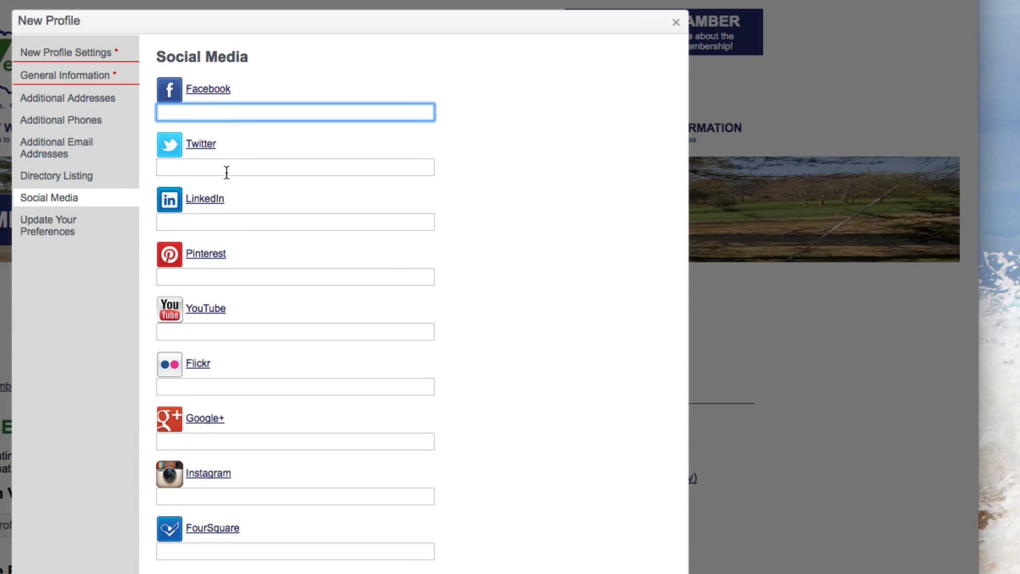
{"action": "mouse_move", "coordinate": [203, 339]}
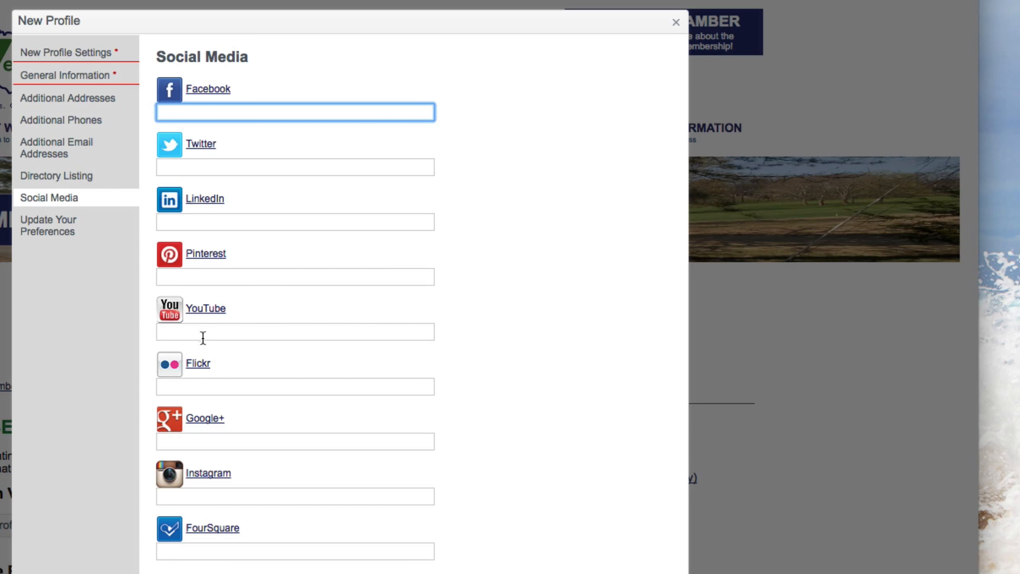
{"action": "mouse_move", "coordinate": [496, 172]}
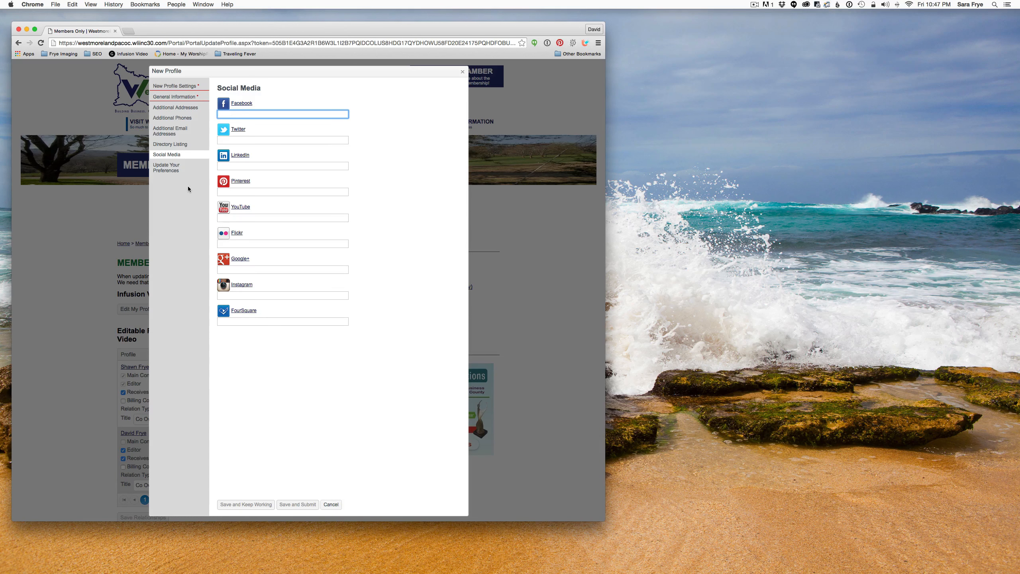
{"action": "mouse_move", "coordinate": [357, 104]}
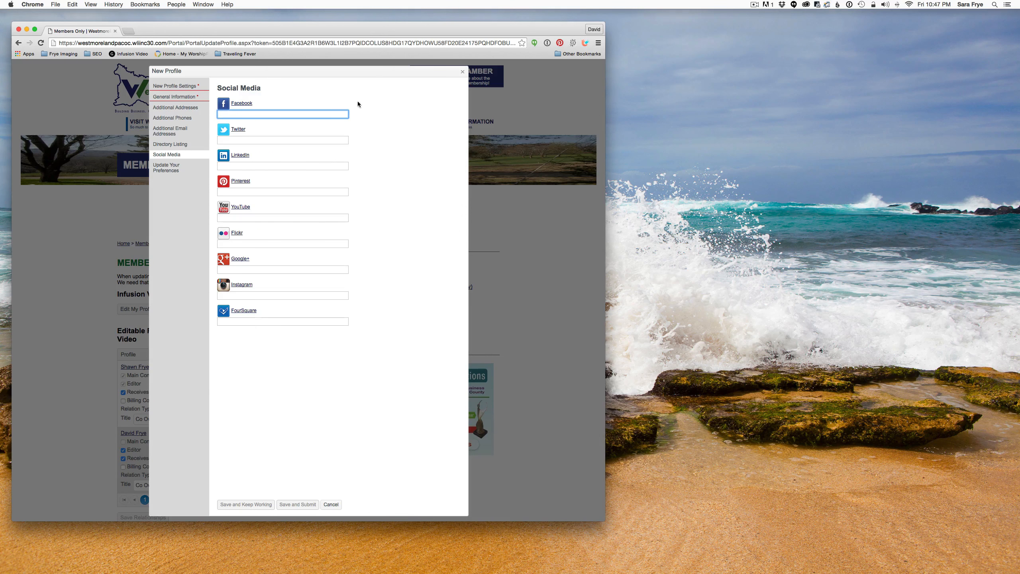
{"action": "mouse_move", "coordinate": [360, 157]}
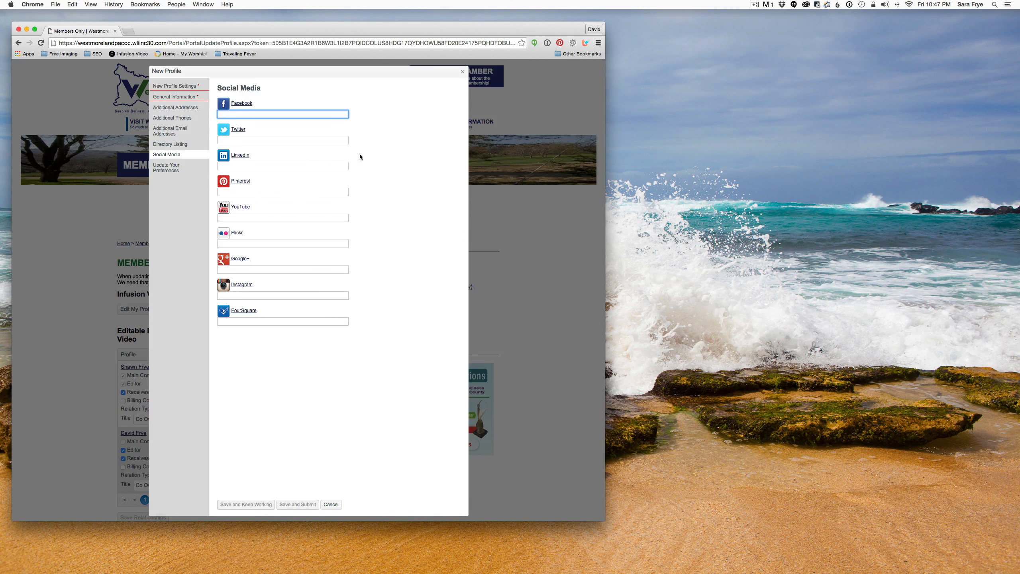
{"action": "mouse_move", "coordinate": [354, 183]}
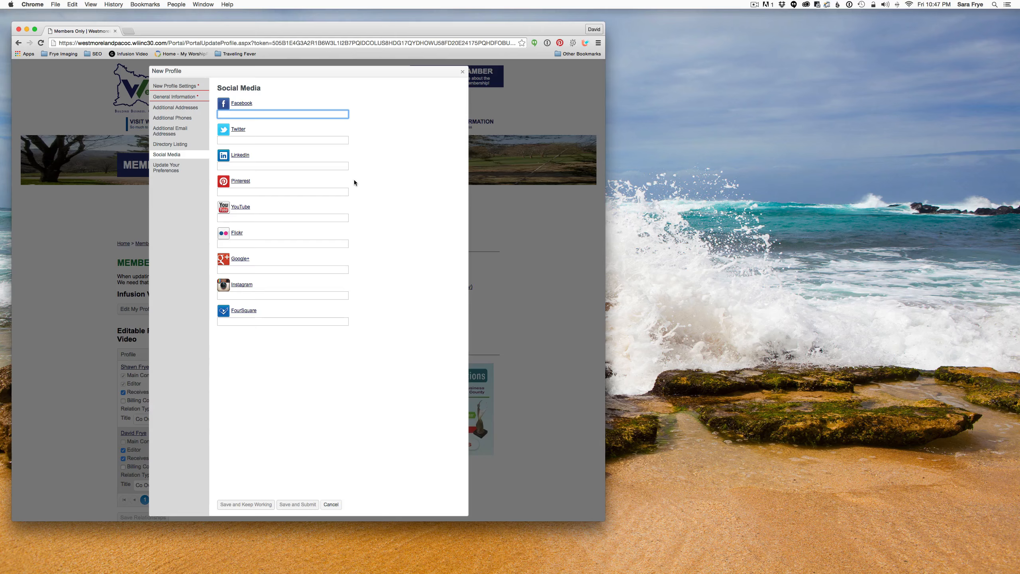
{"action": "mouse_move", "coordinate": [451, 130]}
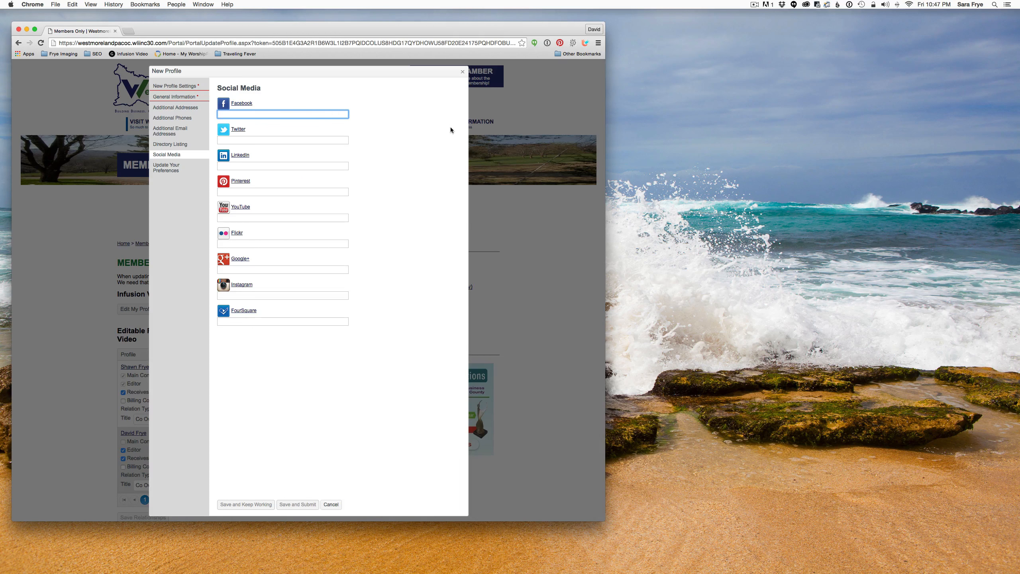
{"action": "mouse_move", "coordinate": [454, 89]}
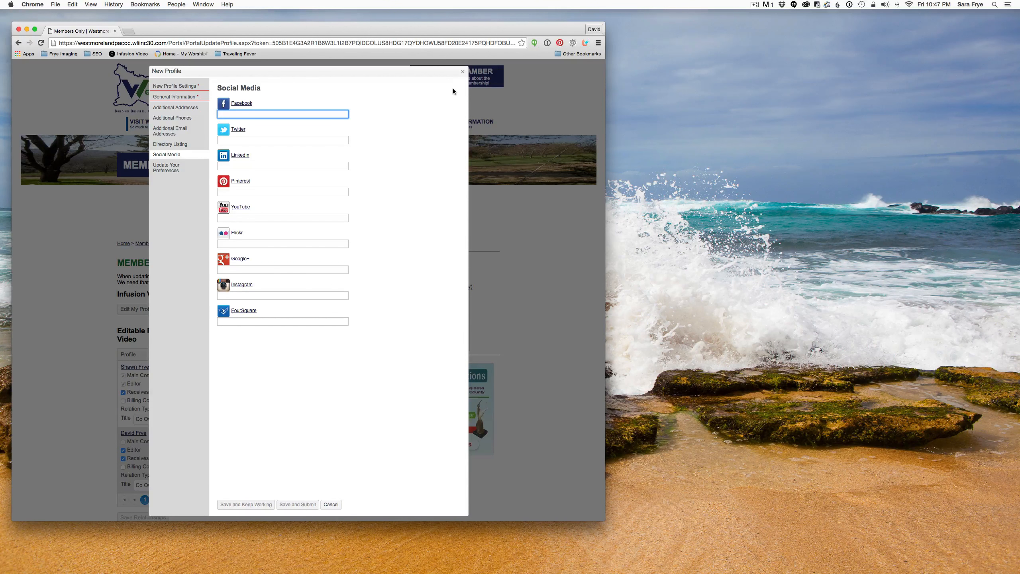
{"action": "mouse_move", "coordinate": [419, 136]}
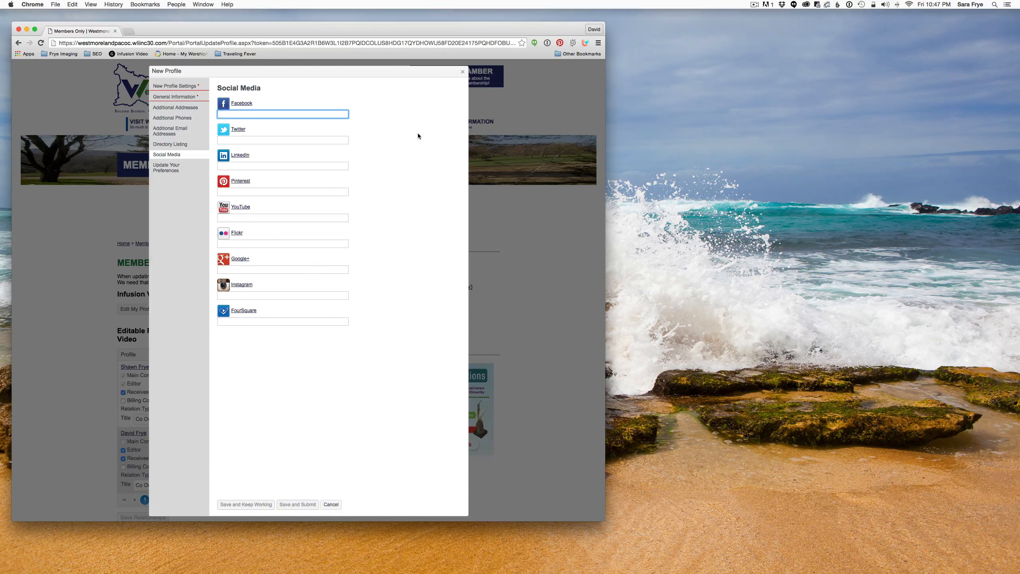
{"action": "mouse_move", "coordinate": [426, 120]}
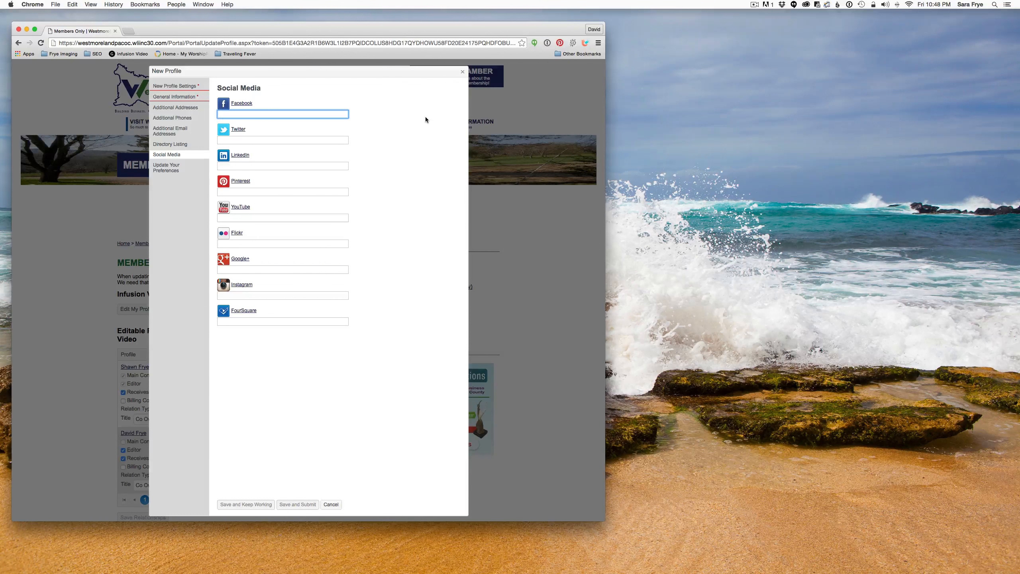
{"action": "mouse_move", "coordinate": [425, 99]}
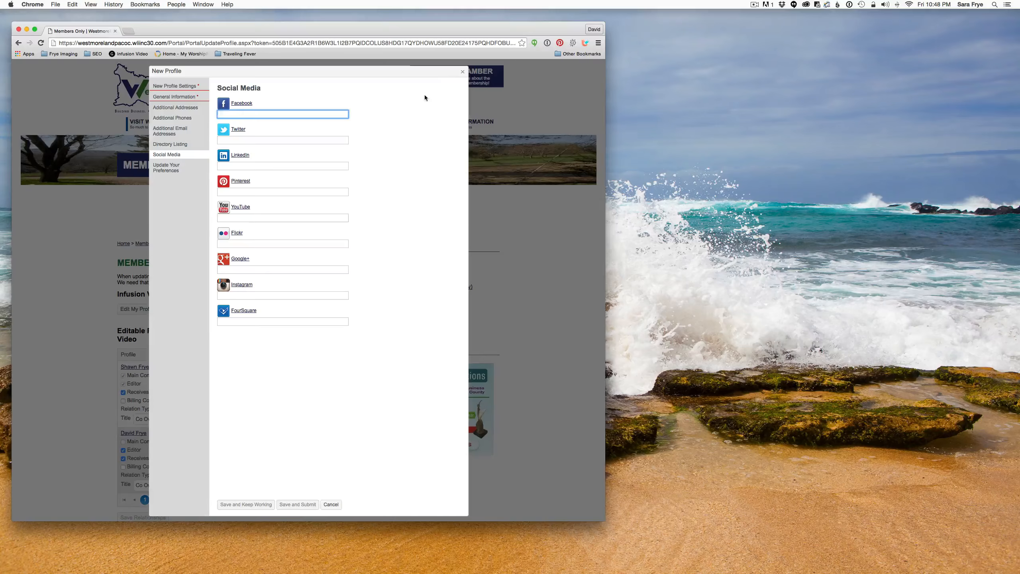
{"action": "mouse_move", "coordinate": [384, 110]}
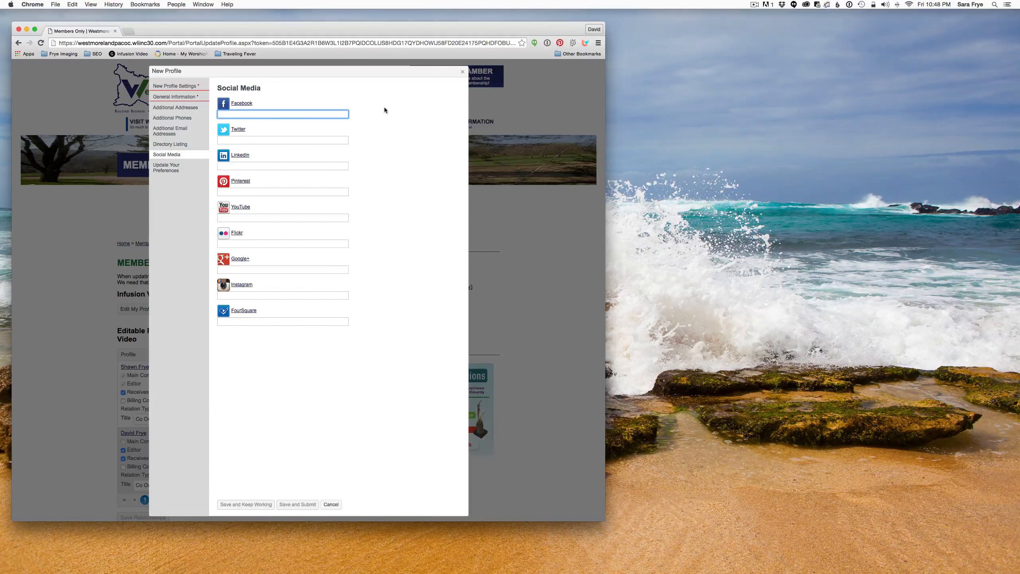